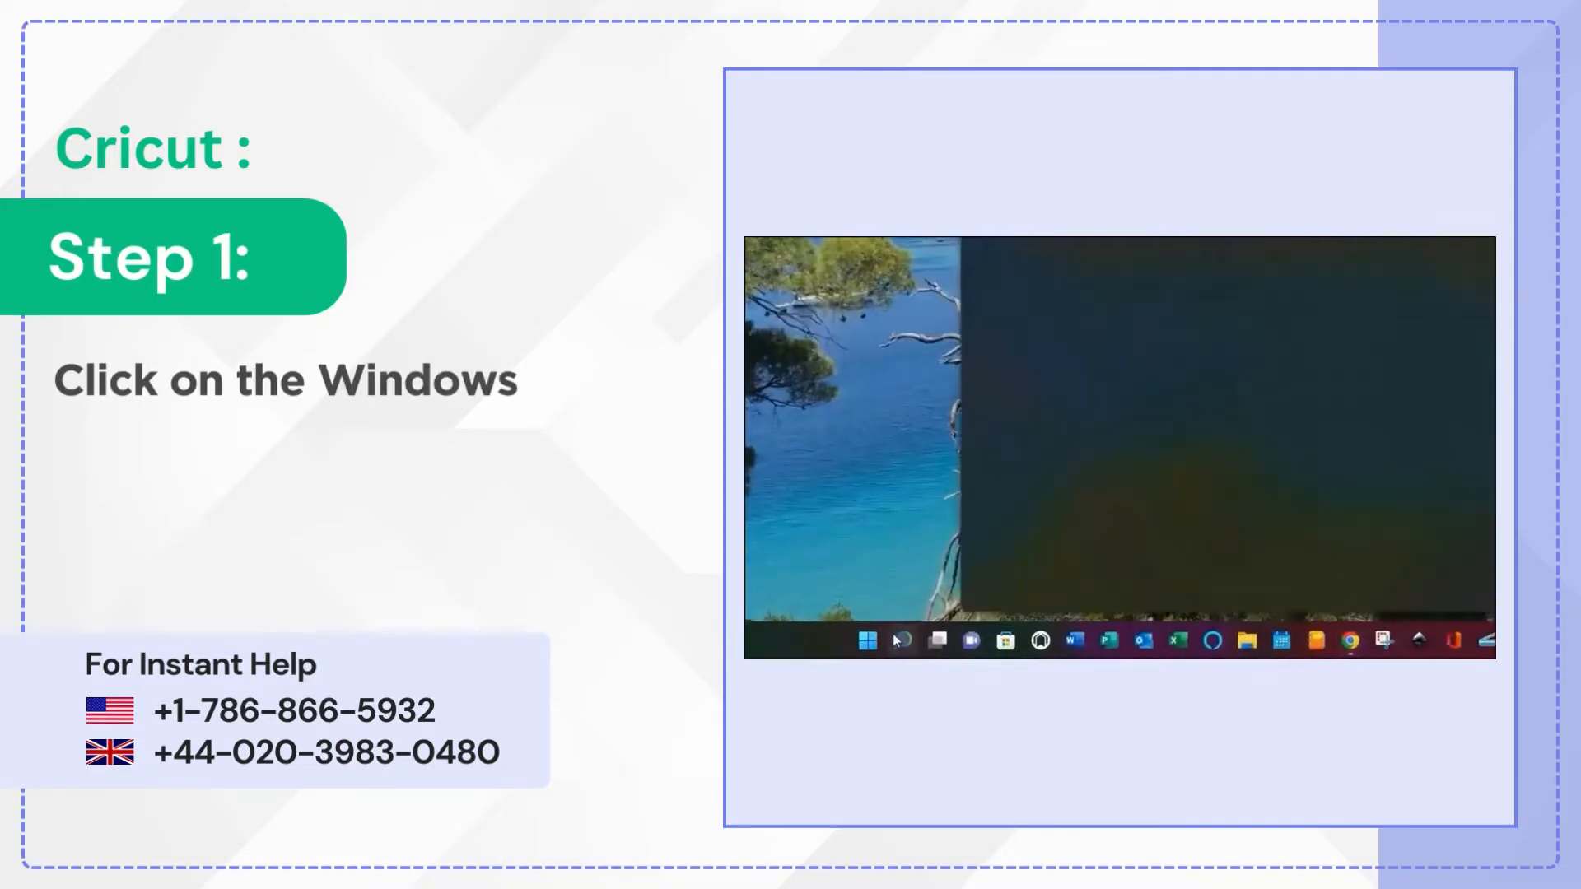
Step: Open the Start menu to reach Control Panel's Programs and Features
{"action": "left_click", "coordinate": [870, 639]}
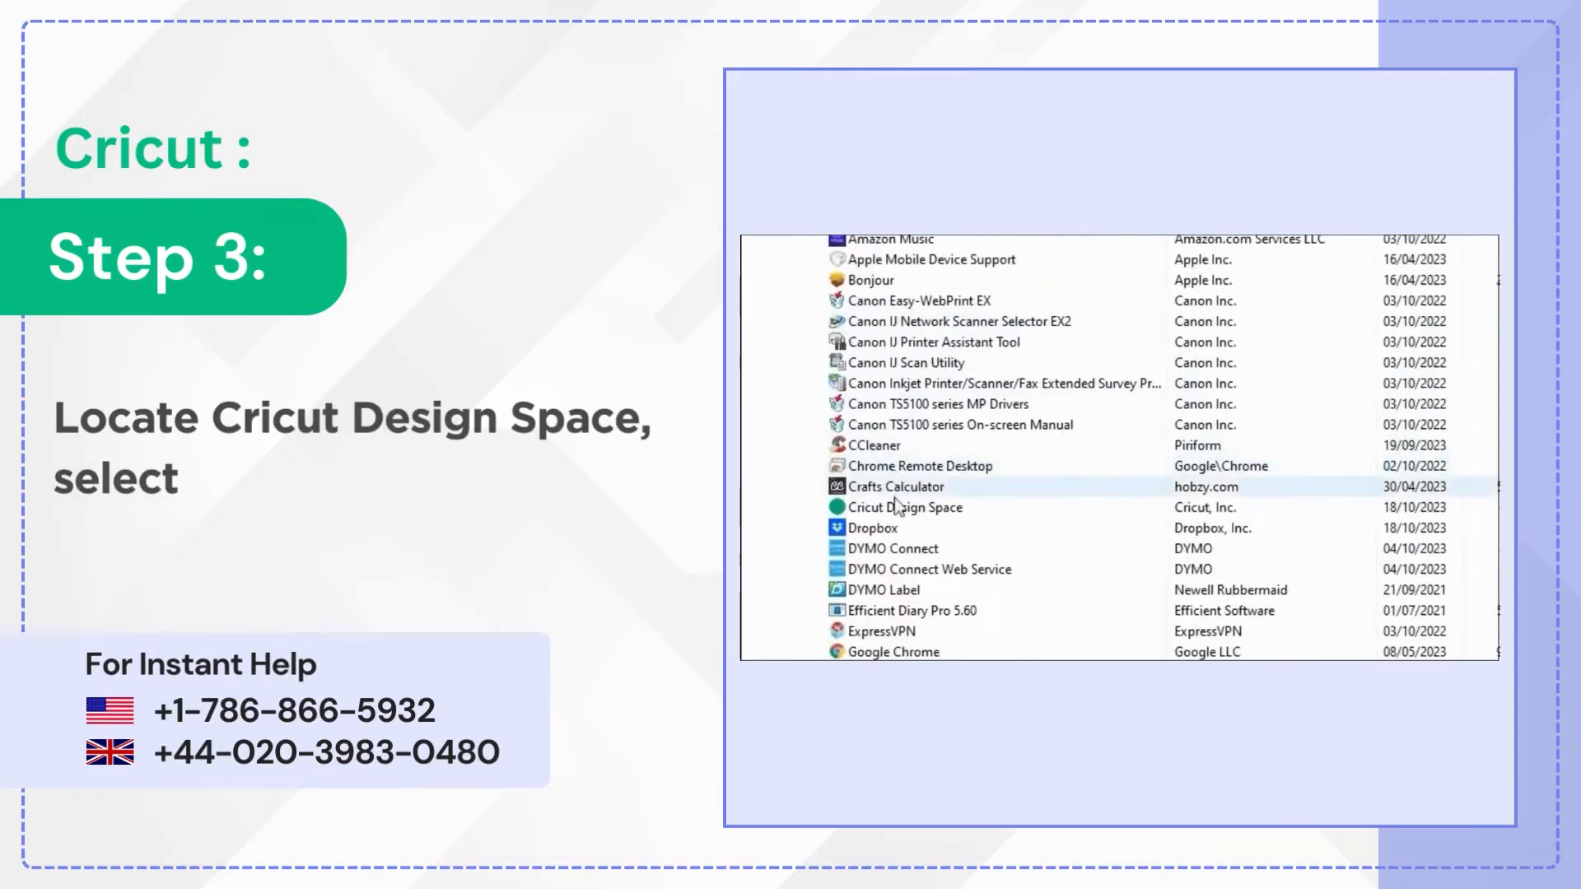
Step: Select Cricut Design Space in the installed programs list for uninstalling
{"action": "left_click", "coordinate": [904, 507]}
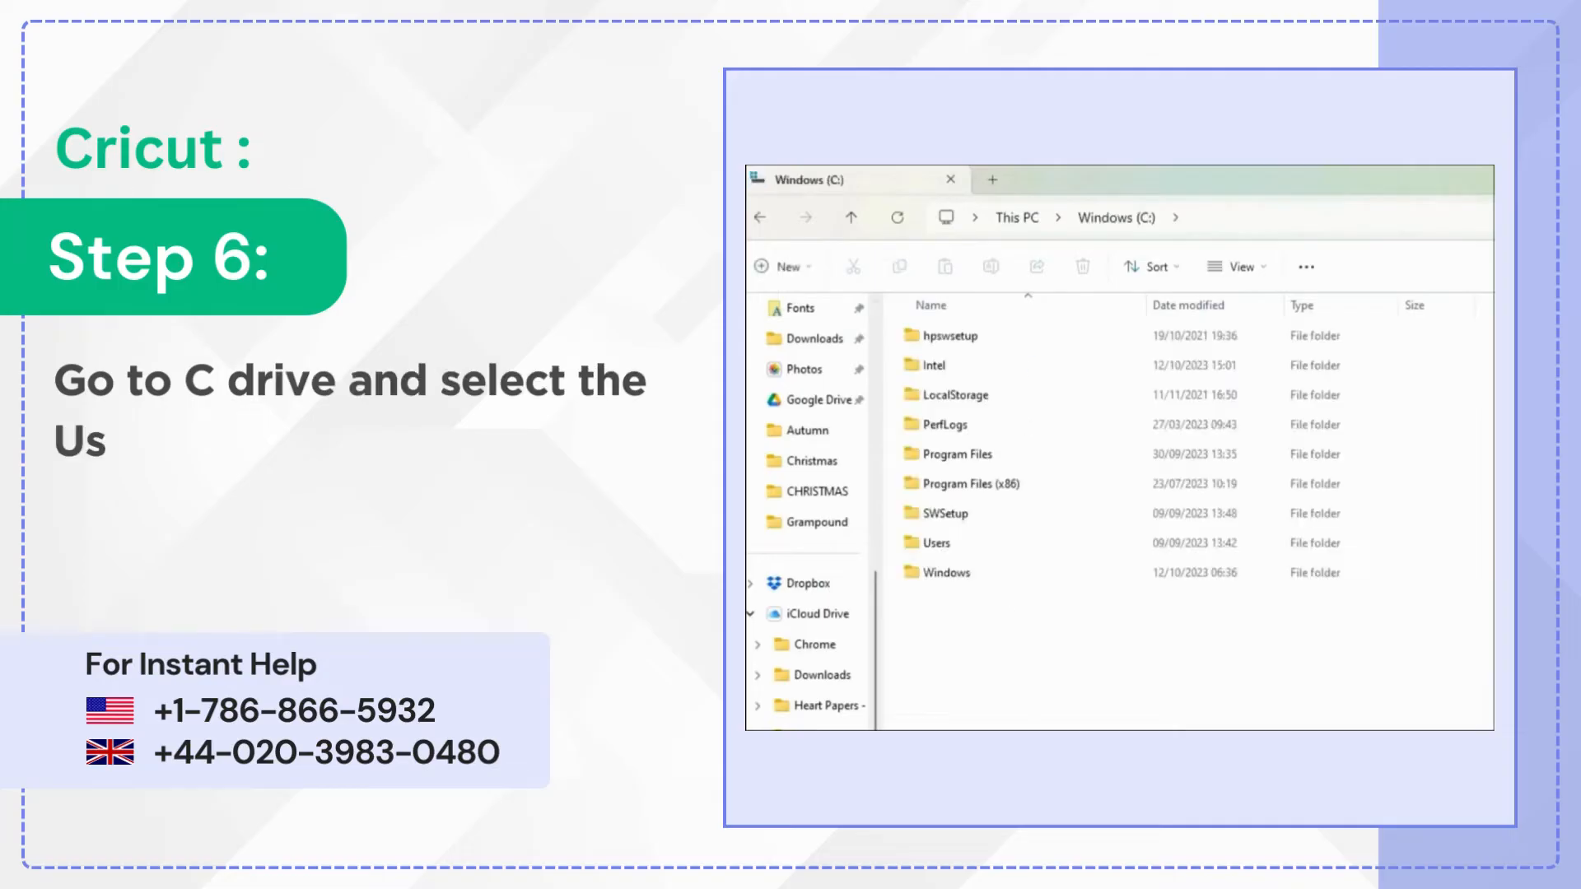
Step: Navigate to C:\Users\<user>\.cricut-design-space\LocalData in File Explorer
{"action": "double_click", "coordinate": [934, 543]}
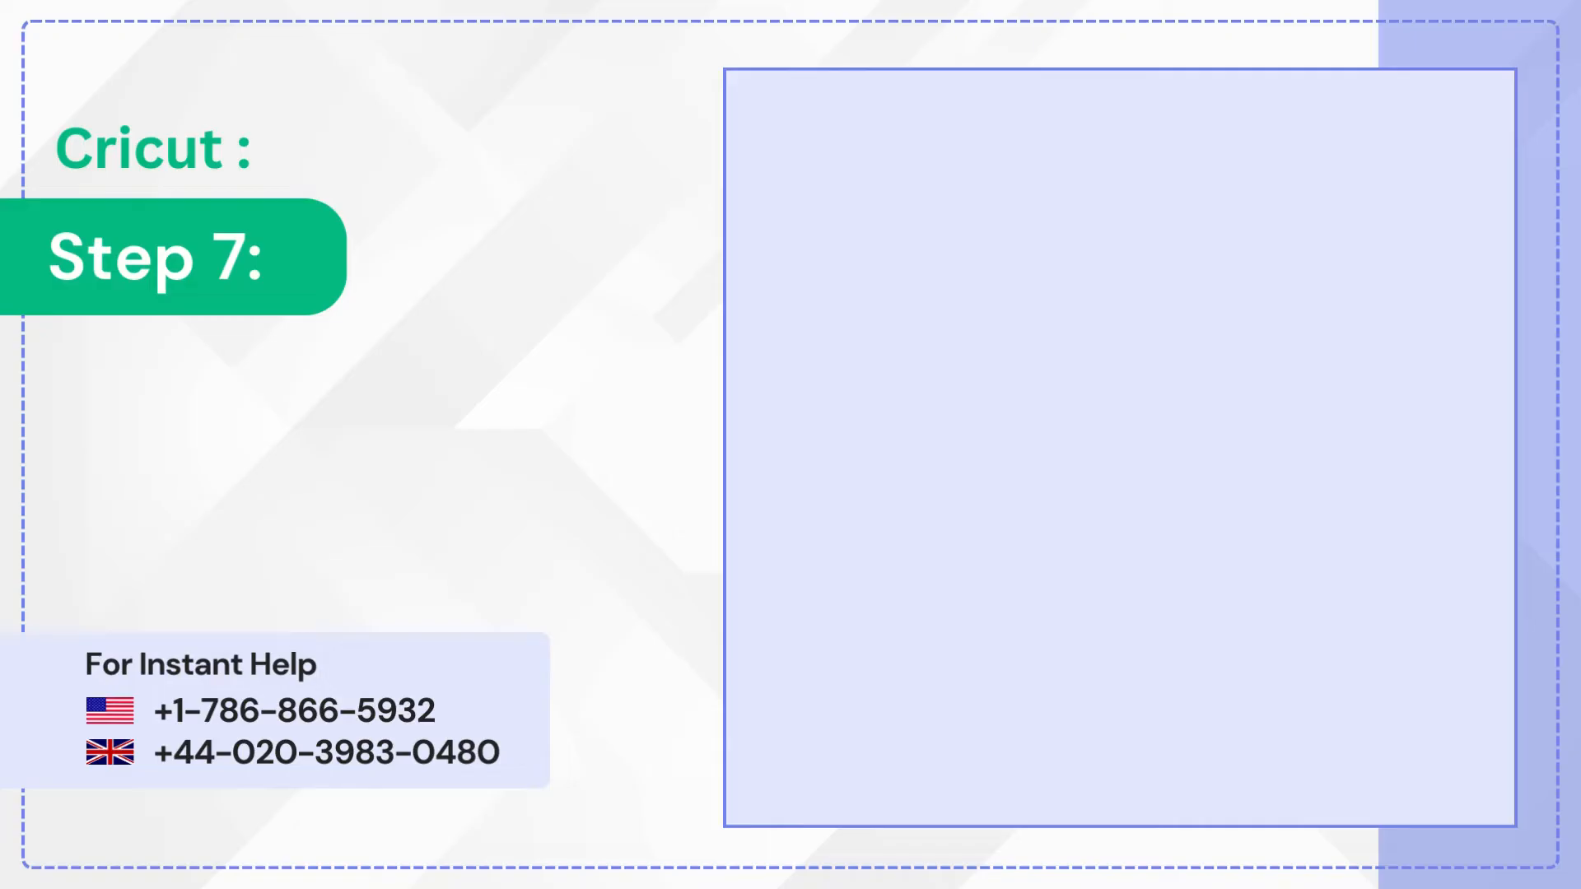
{"action": "left_click", "coordinate": [973, 365]}
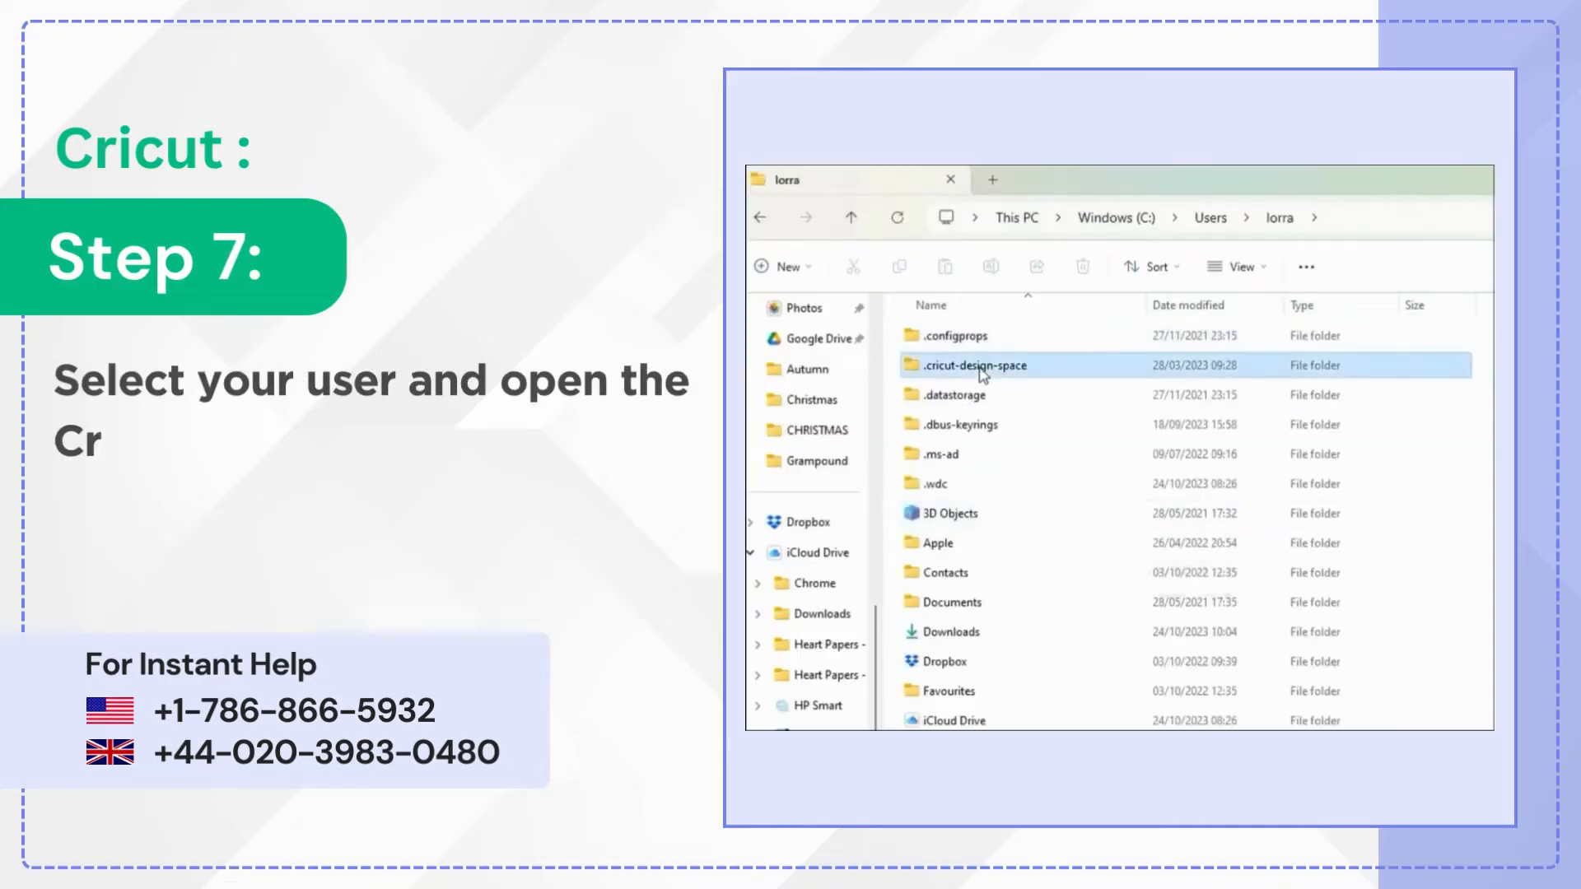
{"action": "double_click", "coordinate": [974, 364]}
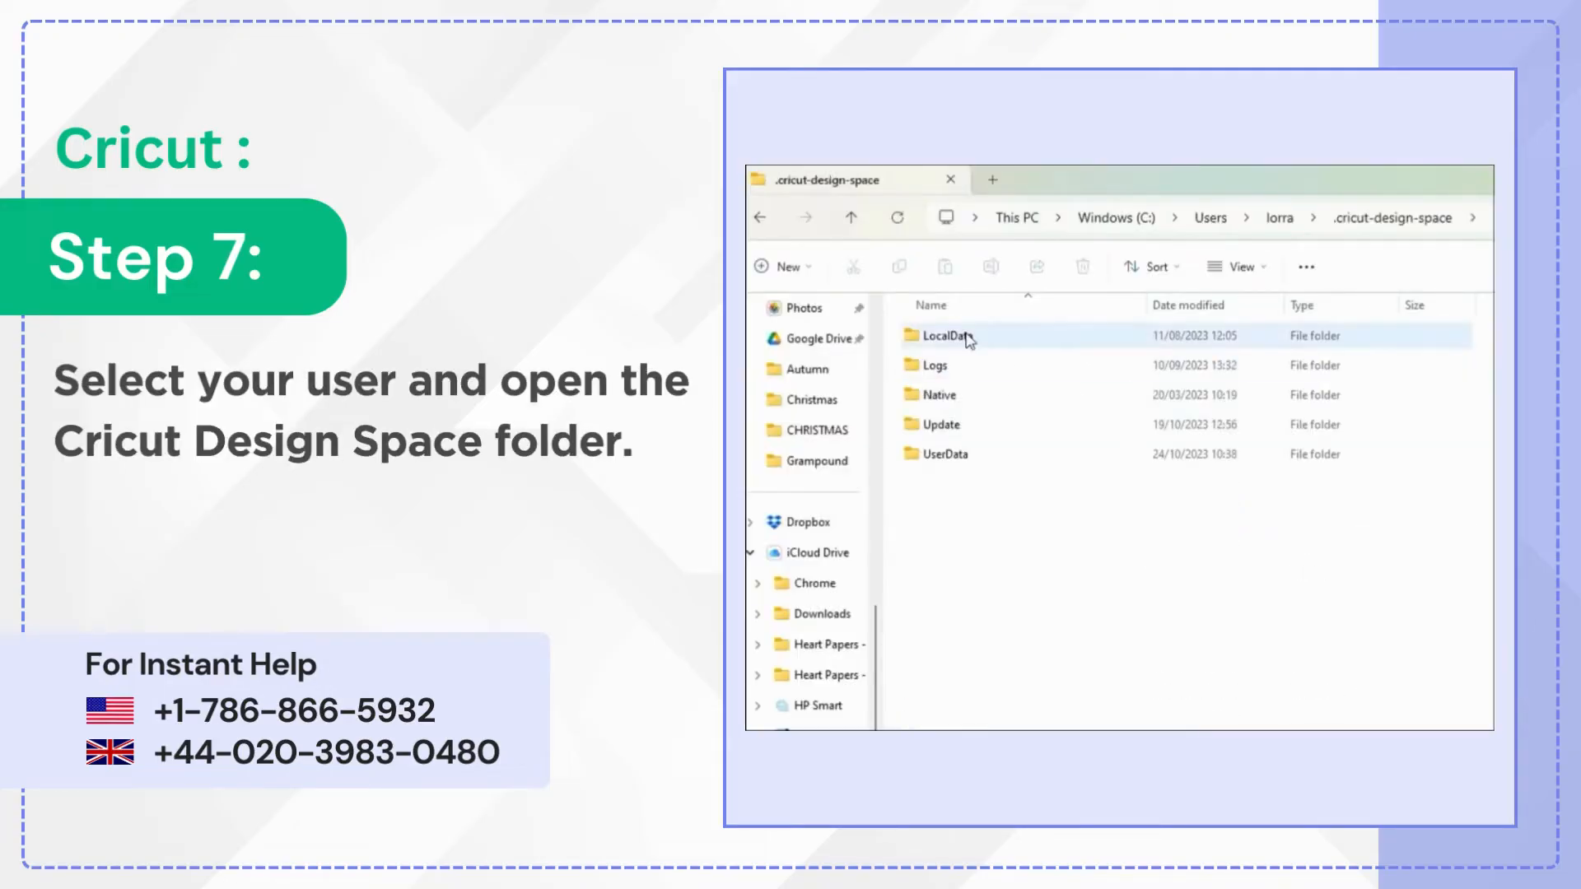
{"action": "left_click", "coordinate": [943, 335]}
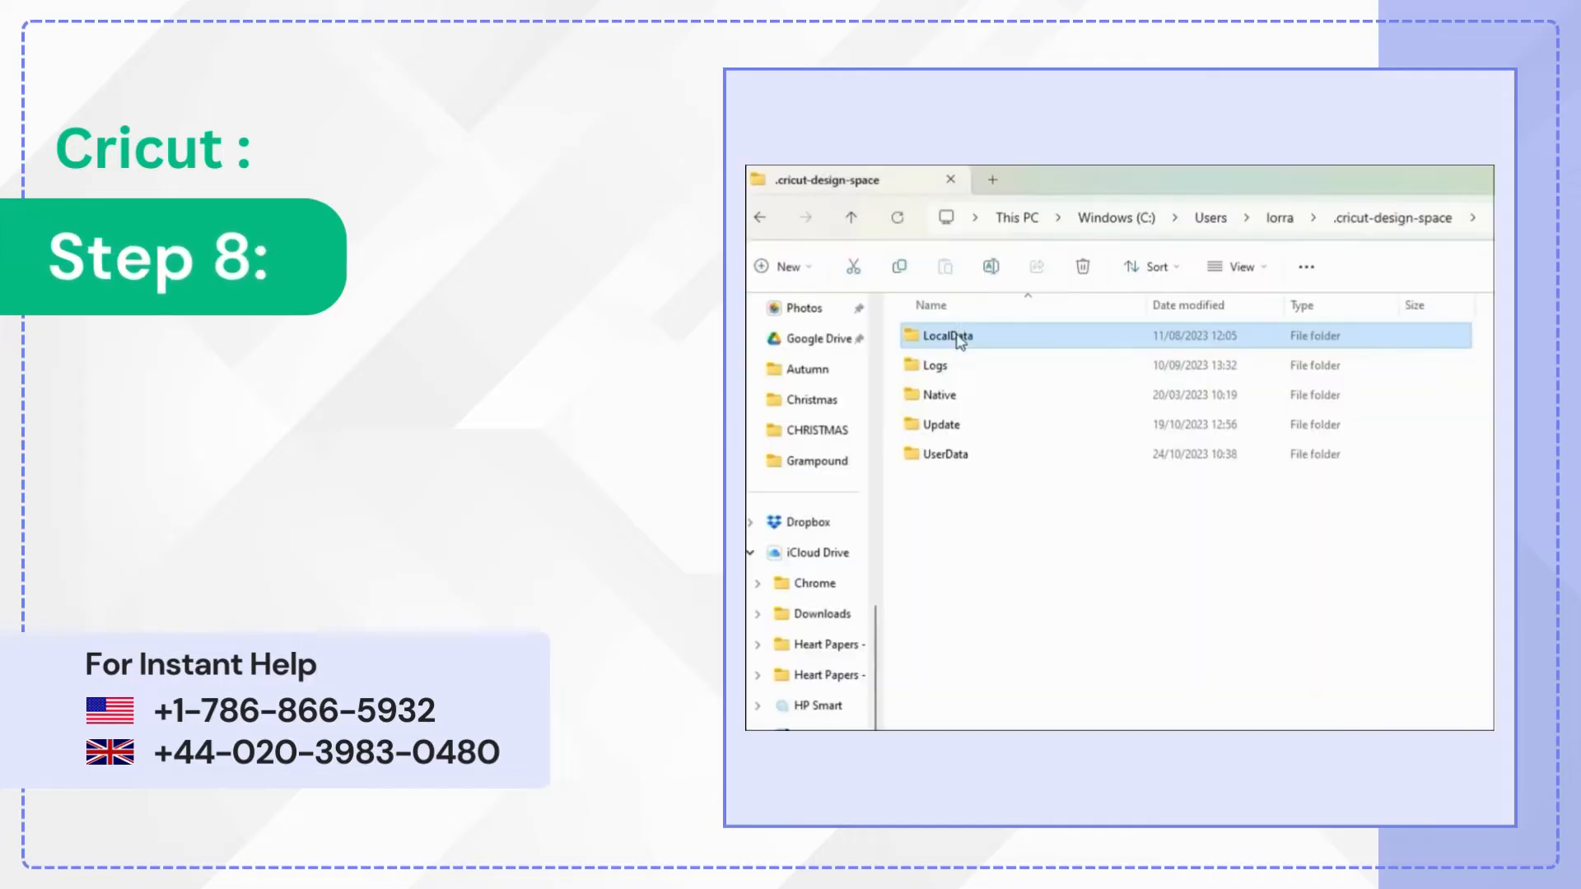
{"action": "double_click", "coordinate": [945, 336]}
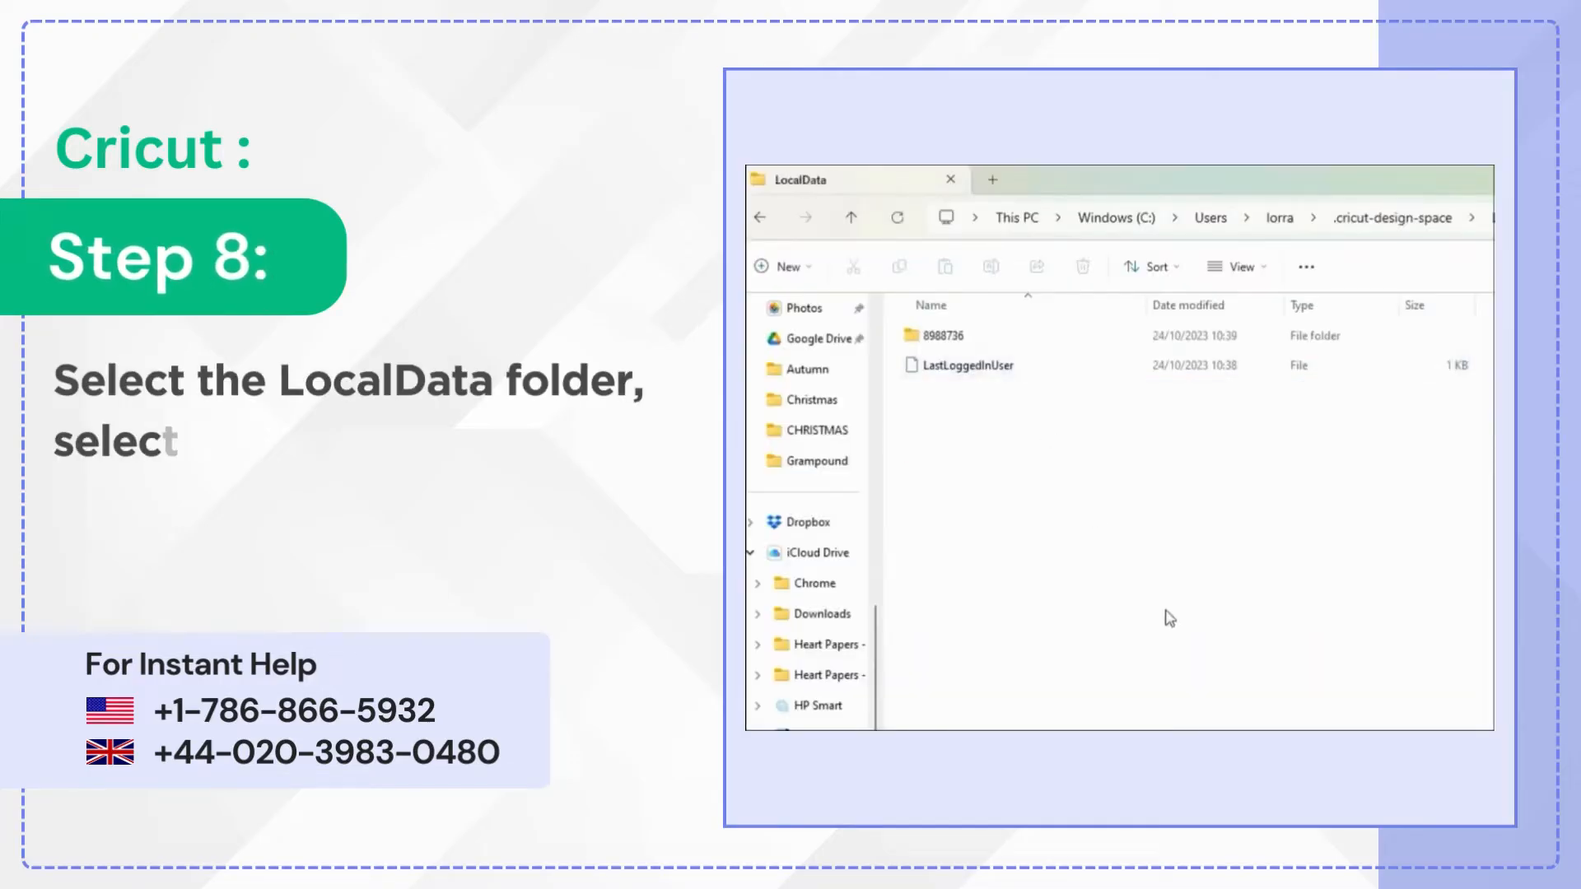
Step: Delete all LocalData contents and close the folder window
{"action": "key", "text": "ctrl+a"}
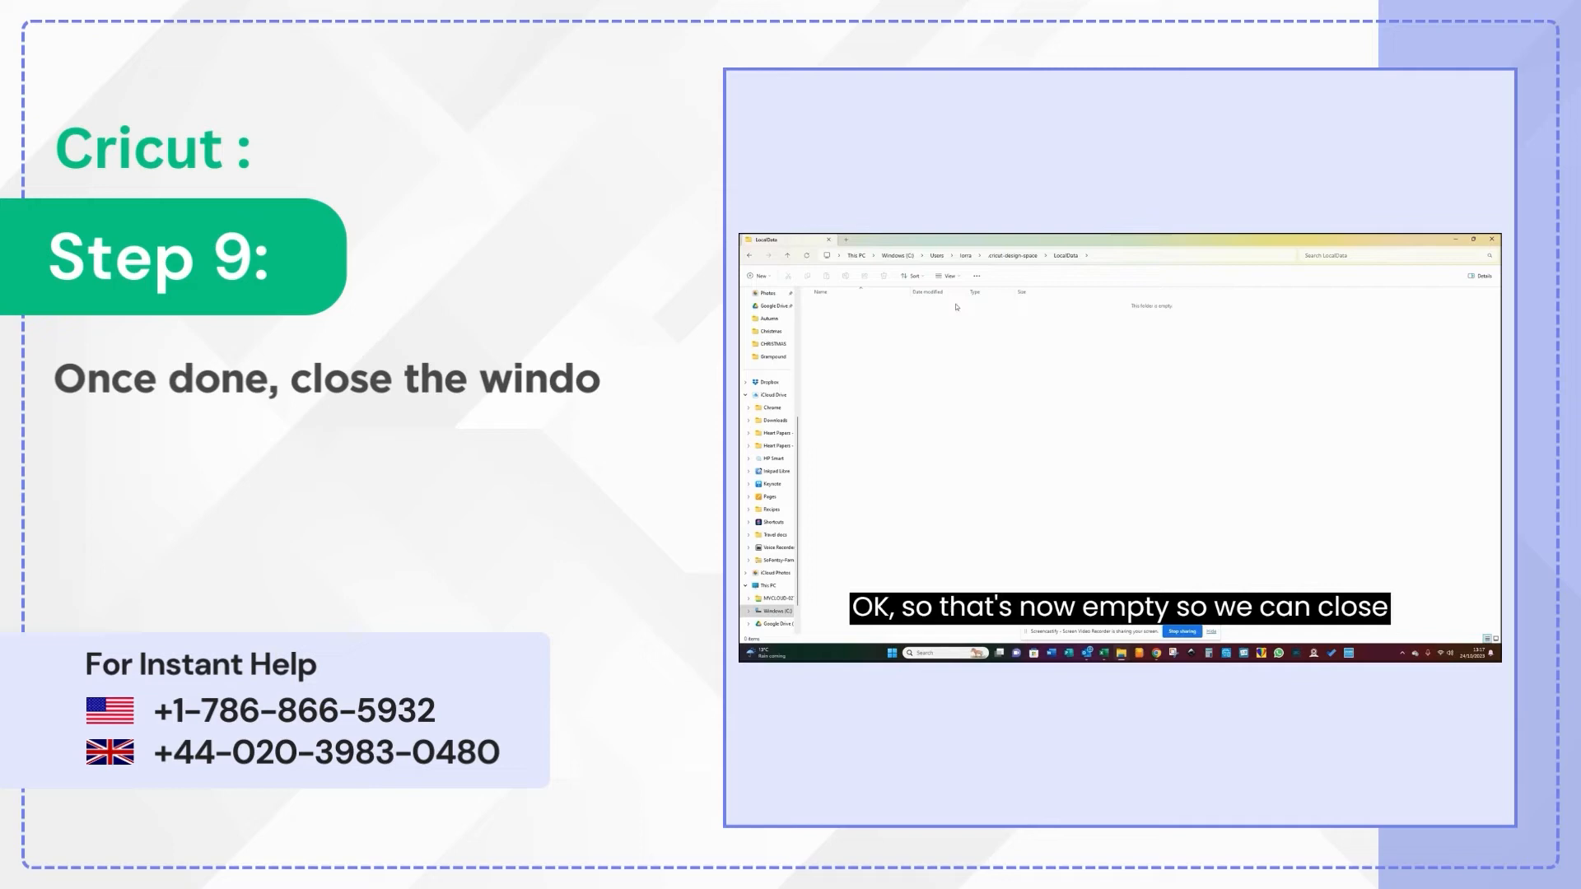
{"action": "left_click", "coordinate": [756, 647]}
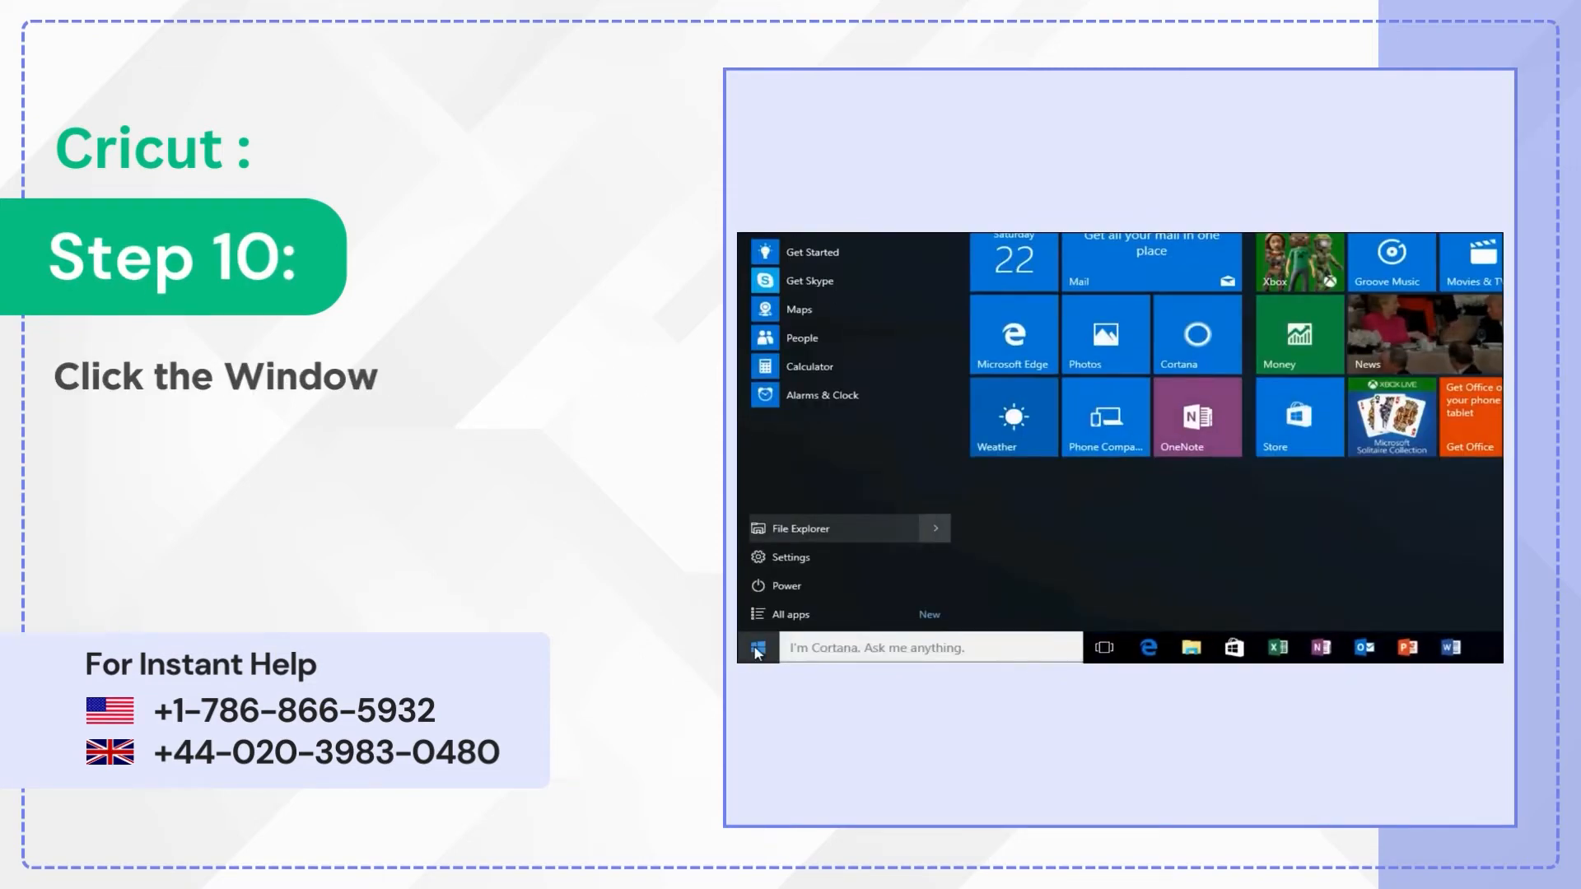
Step: Restart the PC from the Start menu's power options
{"action": "left_click", "coordinate": [785, 585]}
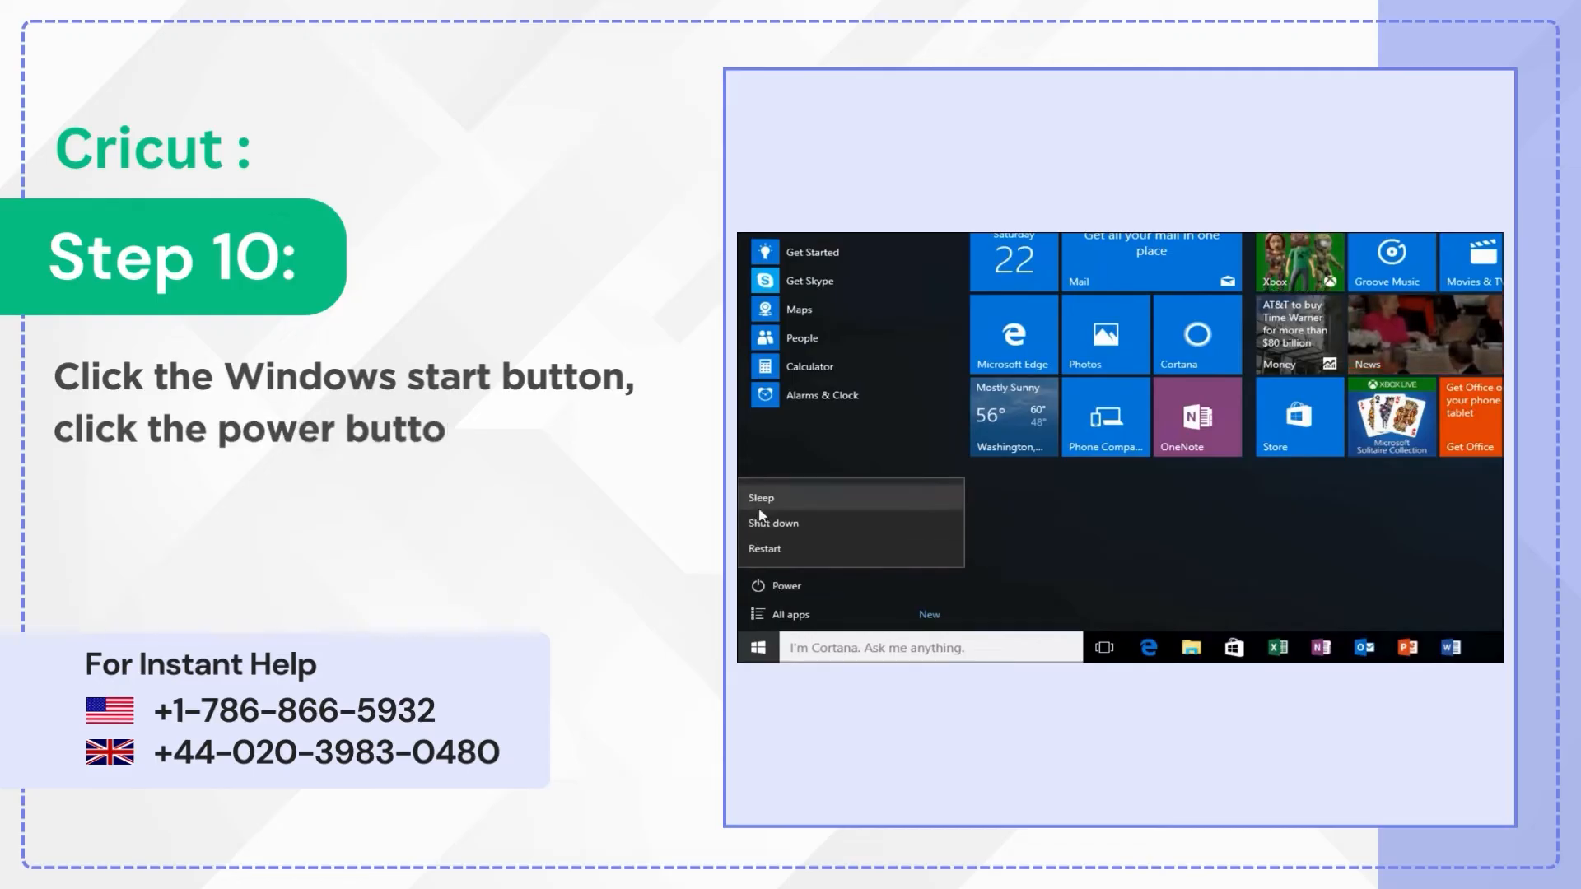
{"action": "left_click", "coordinate": [764, 548]}
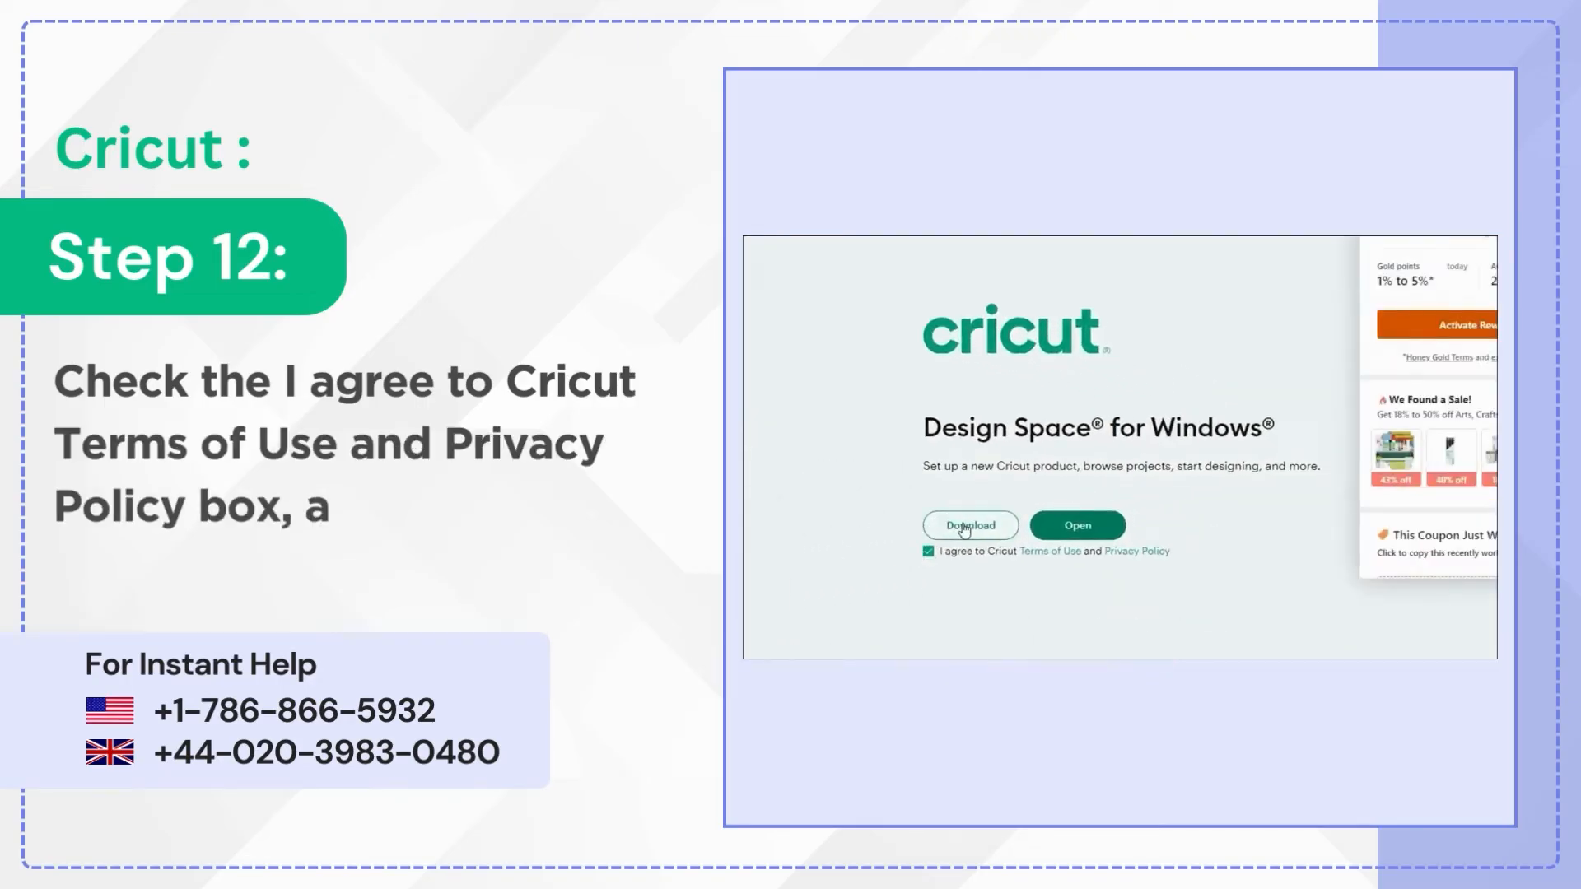
Step: Download the Design Space for Windows installer after agreeing to the terms
{"action": "left_click", "coordinate": [968, 524]}
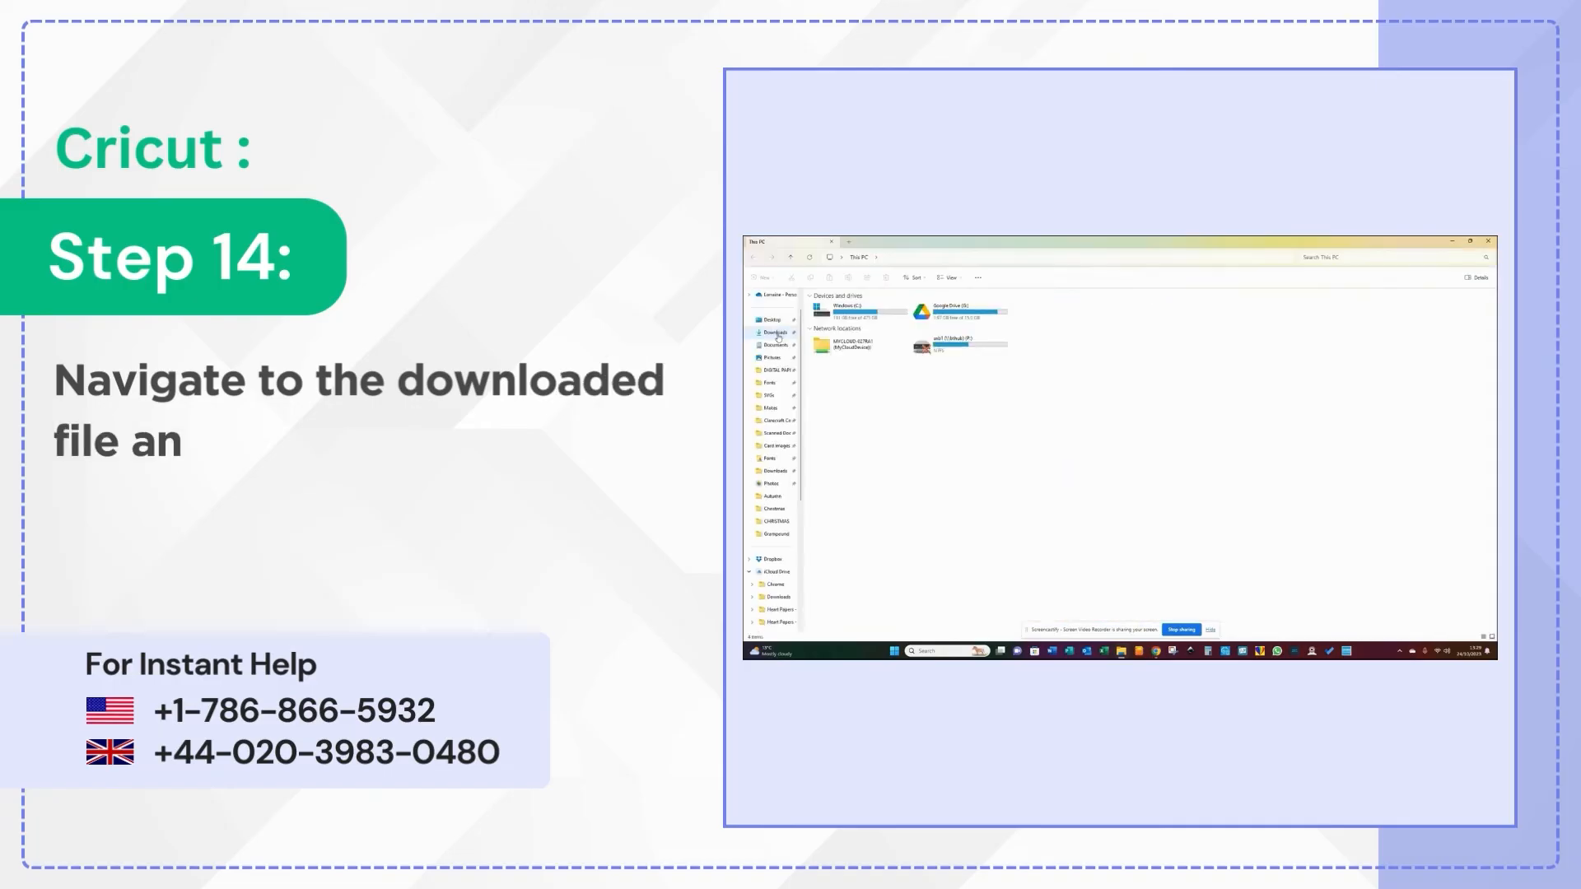
Step: Open the Downloads folder to find the Cricut Design Space installer
{"action": "left_click", "coordinate": [776, 332]}
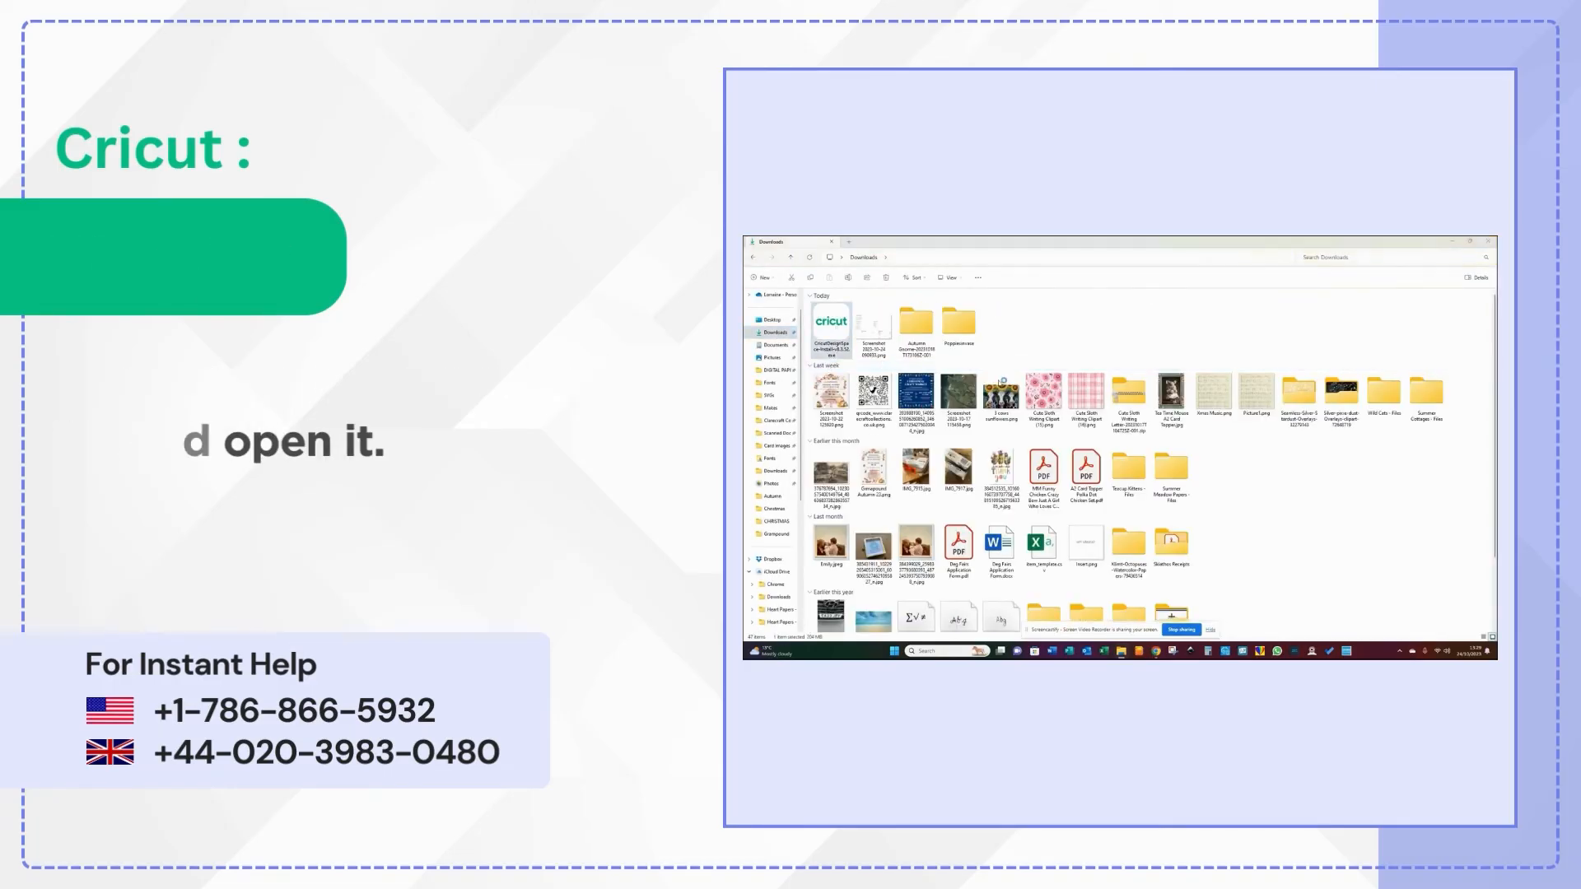